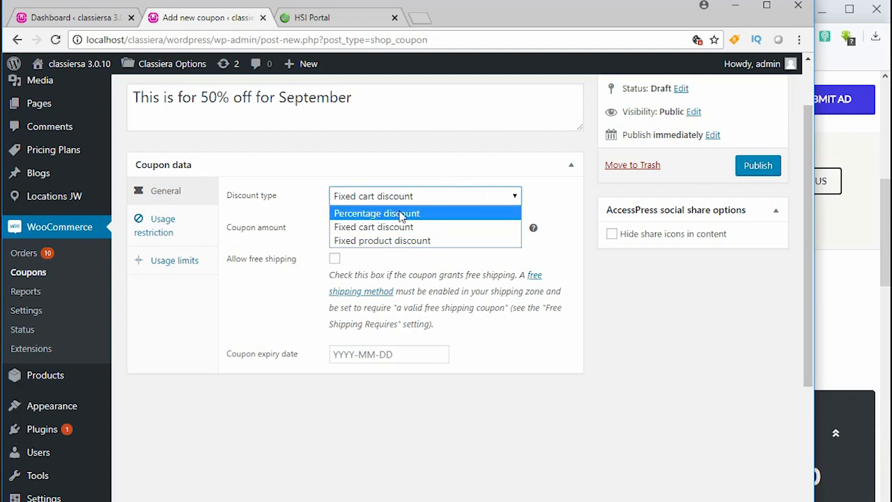
# Step: Set the September coupon's discount type to Percentage discount with amount 50
pyautogui.click(376, 211)
pyautogui.write('2018-09-26')
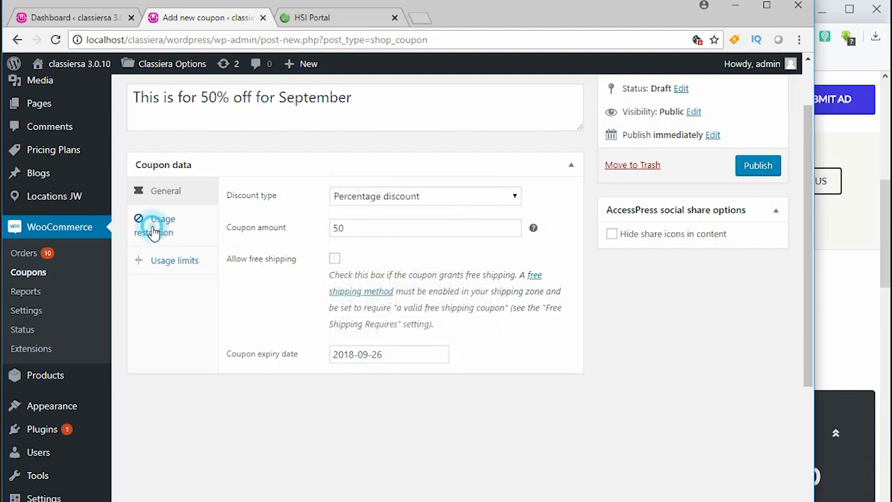
pyautogui.click(174, 260)
pyautogui.write('10')
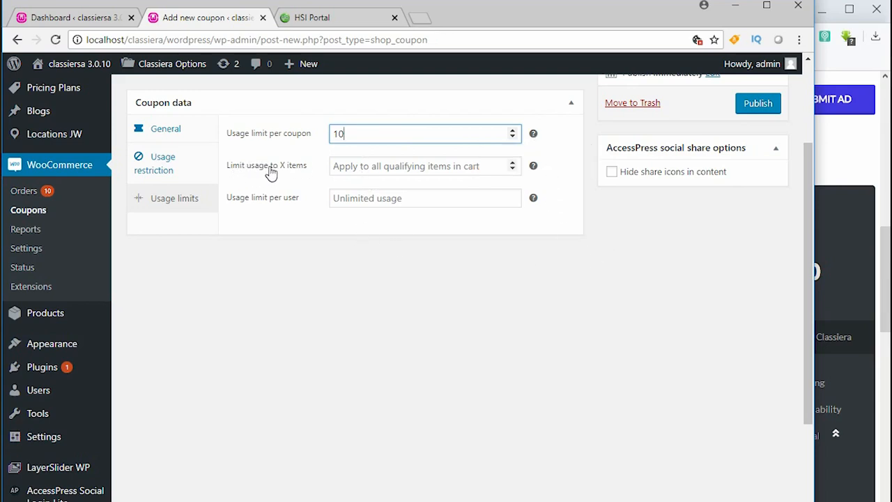
pyautogui.moveTo(532, 166)
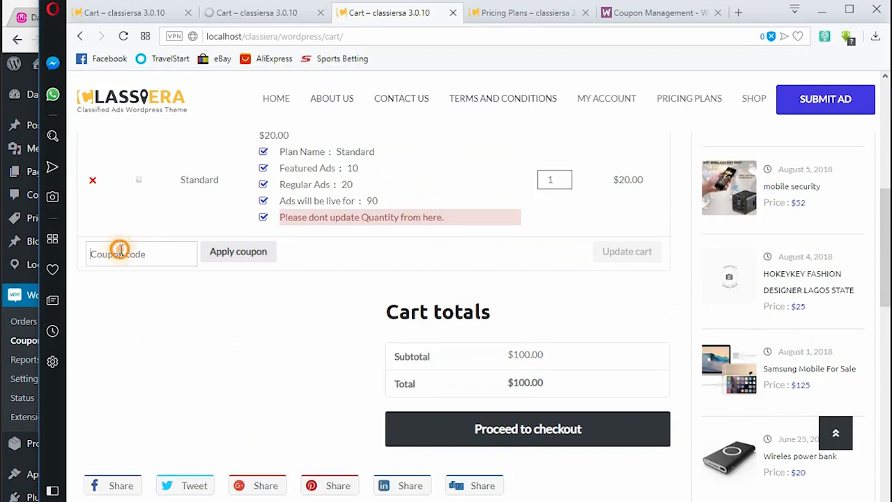
# Step: Enter the coupon code CLASSIERA50%OFF in the cart's coupon field
pyautogui.write('CLASSIERA50%OFF')
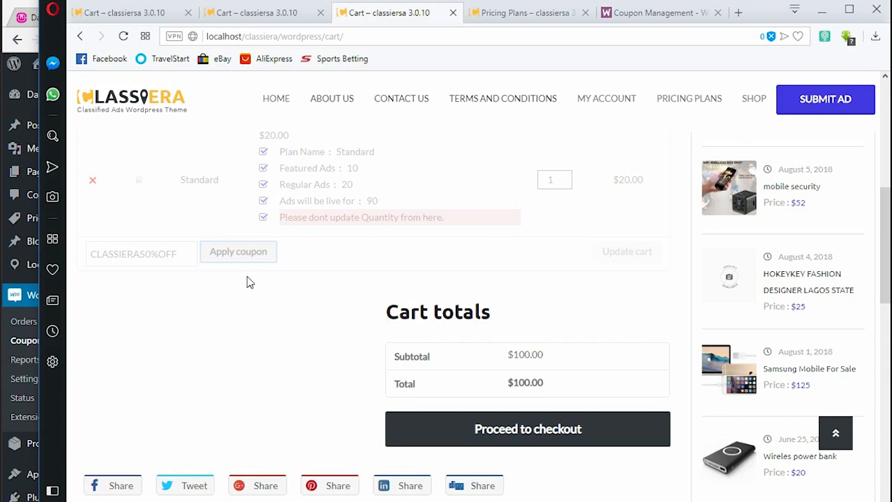
# Step: Apply the CLASSIERA50%OFF coupon, reducing the $50.00 subtotal to a $0.00 total
pyautogui.click(237, 250)
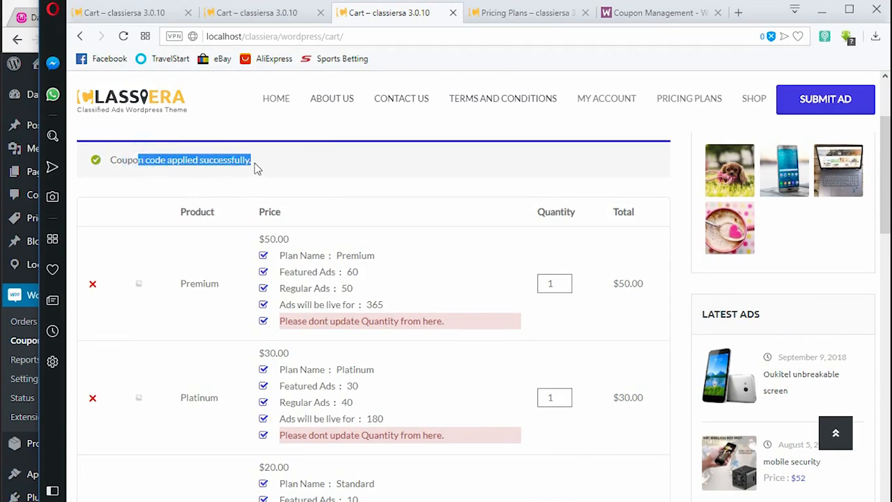
pyautogui.scroll(-3)
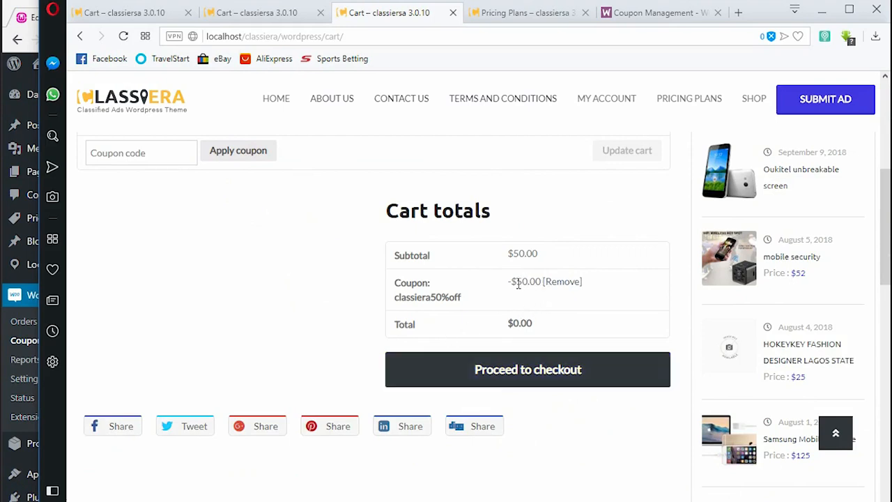
# Step: Return to the Classiera Pricing Plans page after confirming the $0.00 total
pyautogui.click(655, 11)
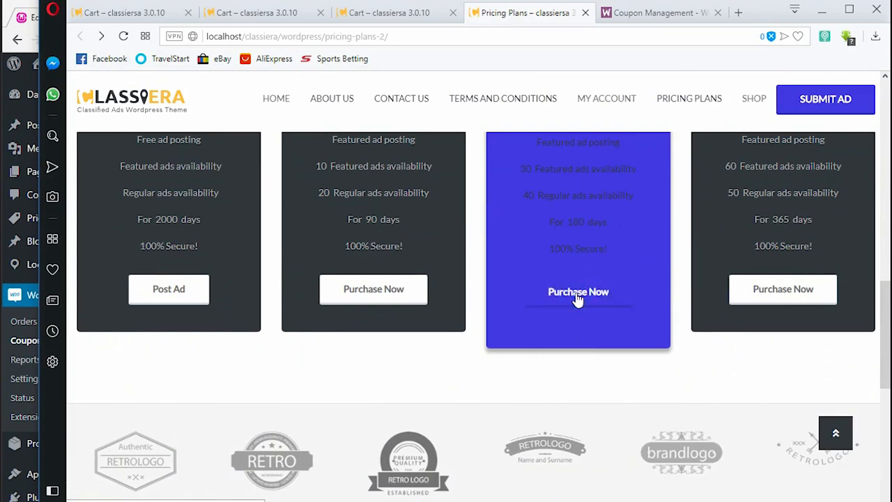
# Step: Choose the 180-day plan with 30 featured and 40 regular ads for purchase
pyautogui.click(655, 13)
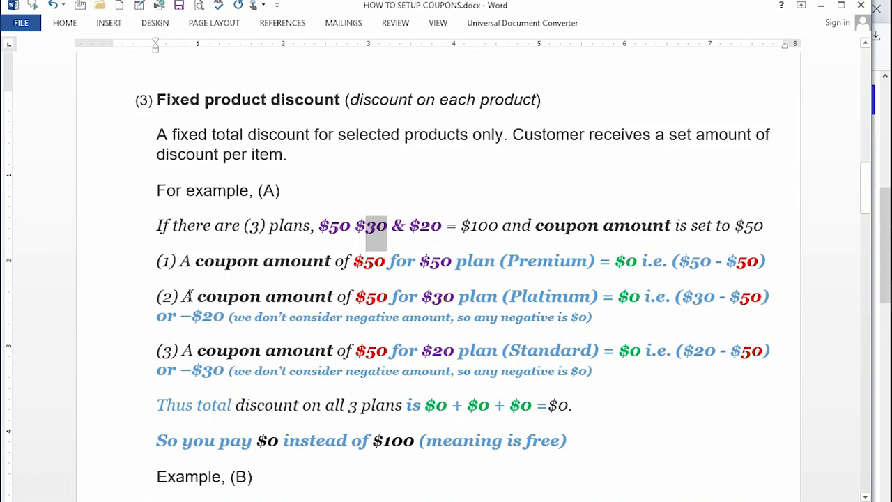
# Step: Scroll the coupon guide down to Example (B), where a $10 coupon leaves $40 and $20
pyautogui.scroll(-3)
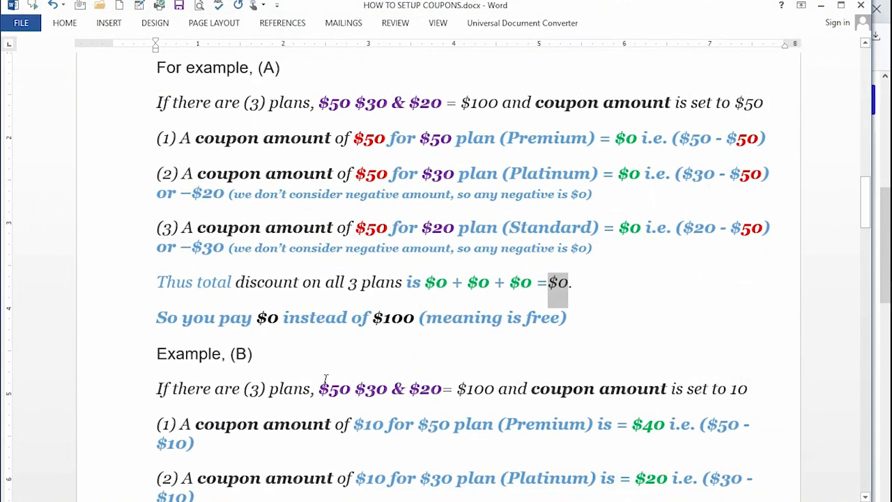